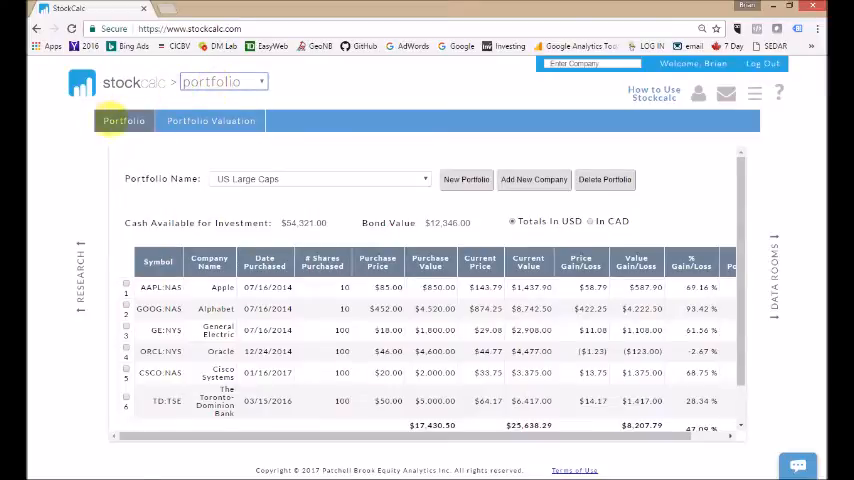
Step: Switch to Portfolio Valuation and select a holding's valuation figure to compare against its price
left_click(210, 120)
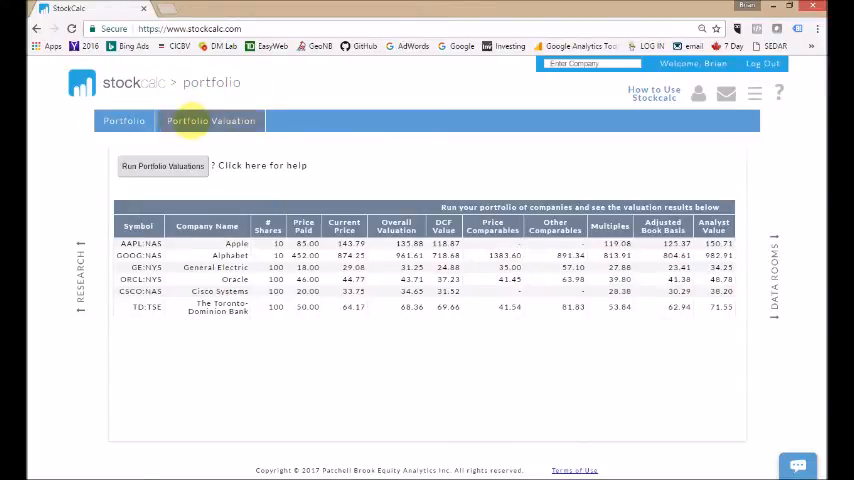
left_click(124, 120)
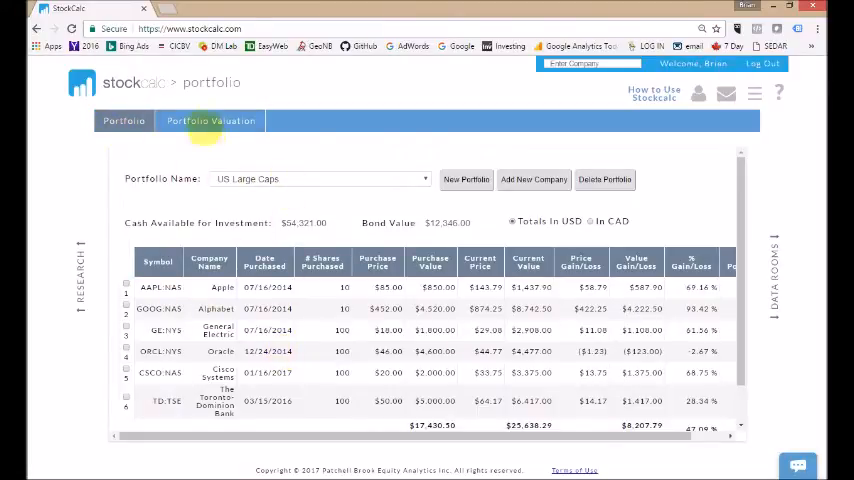
left_click(212, 120)
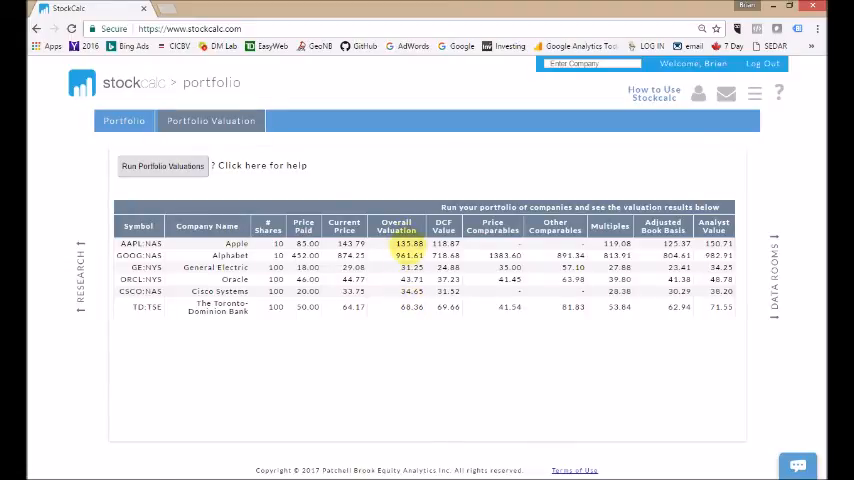
left_click(412, 308)
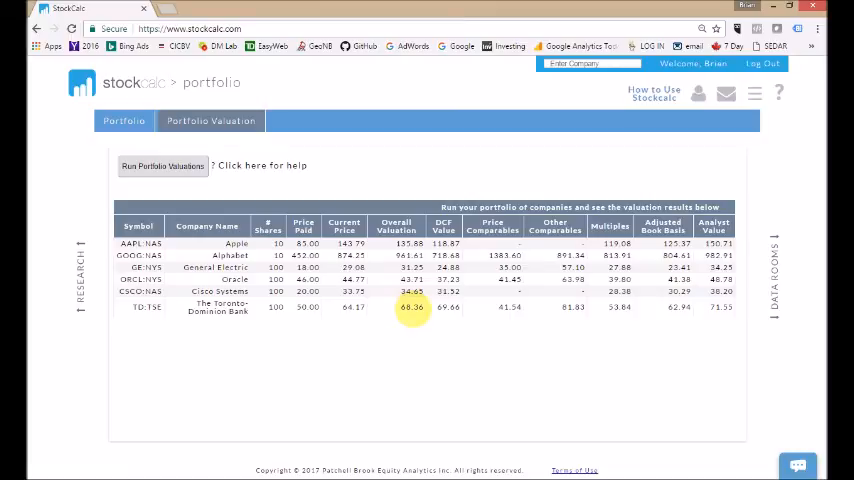